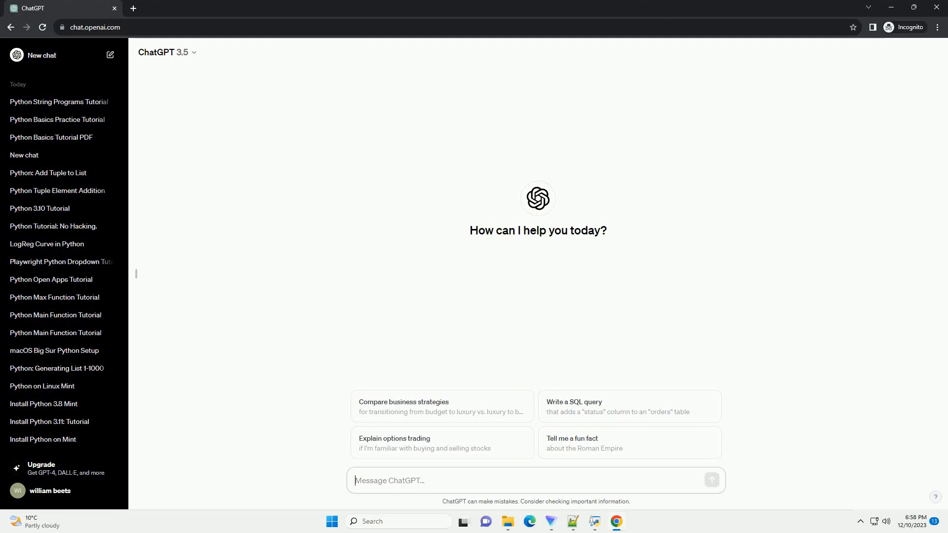
# - Send the request for a tutorial on Python's biggest snake with code examples
pyautogui.press('Return')
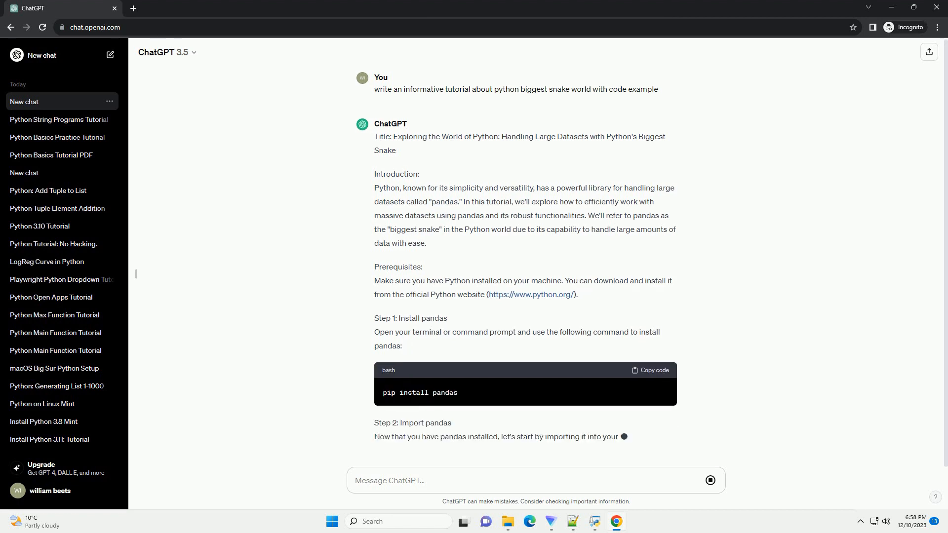
# - Scroll through the streaming tutorial to follow the reading, exploring, filtering and grouping sections
pyautogui.scroll(-3)
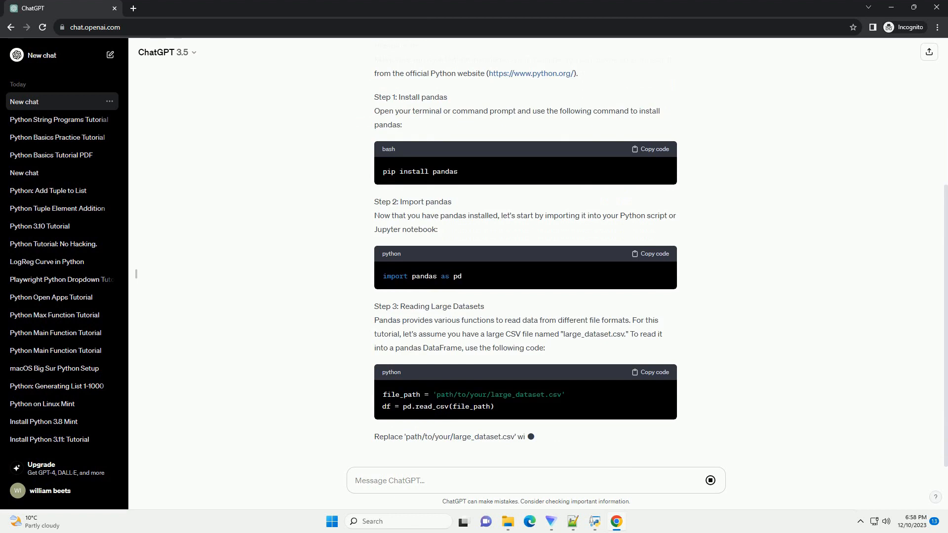
pyautogui.scroll(-3)
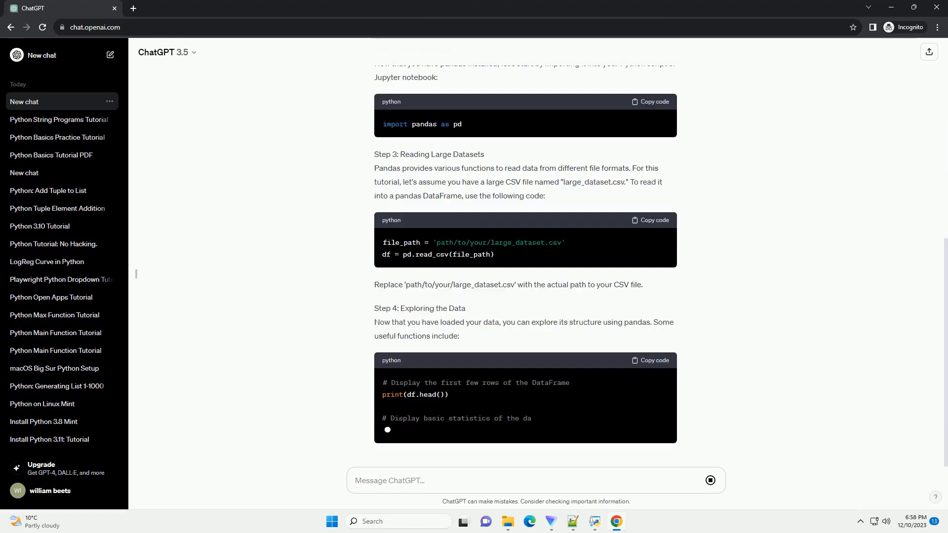
pyautogui.scroll(3)
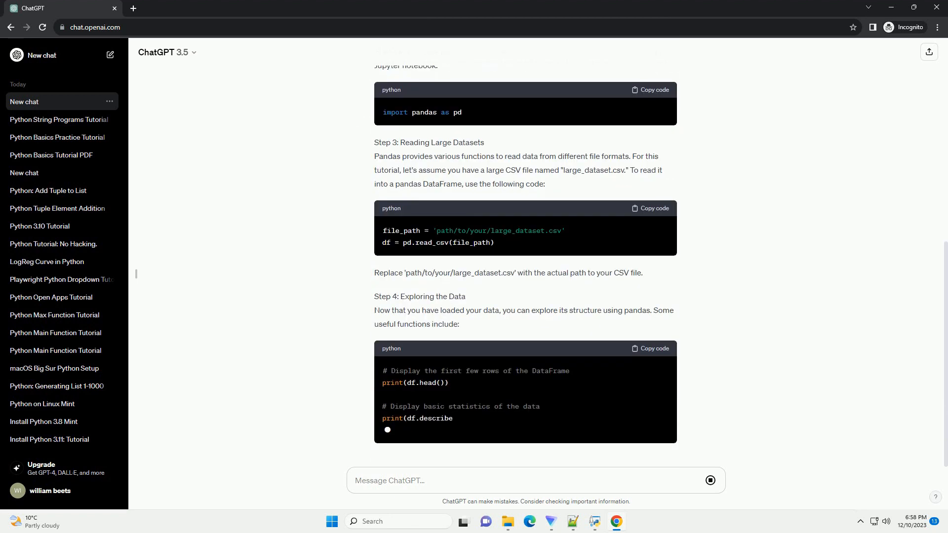
pyautogui.scroll(-3)
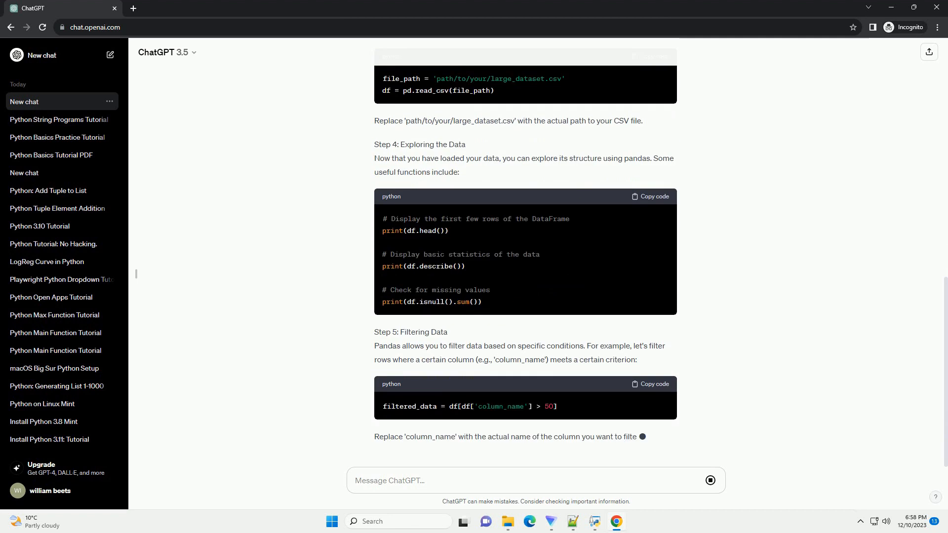
pyautogui.scroll(-3)
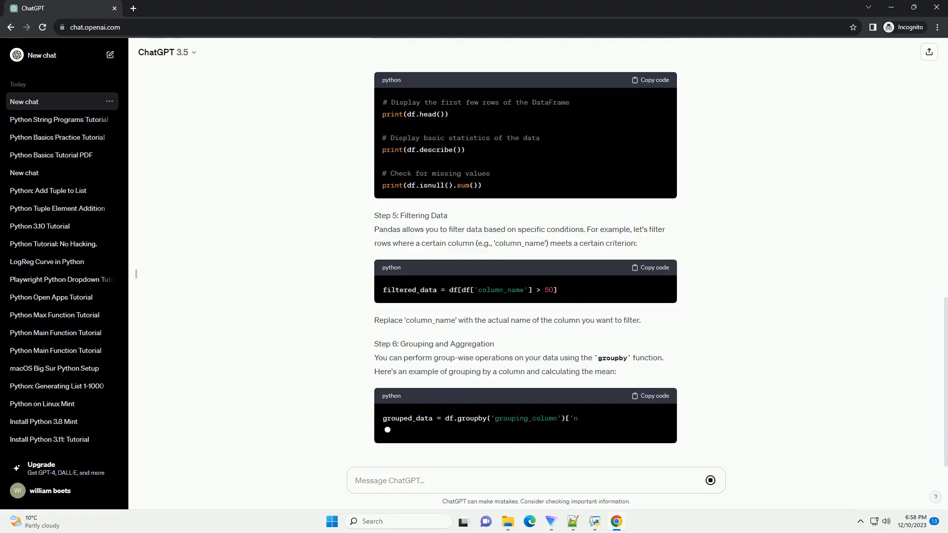